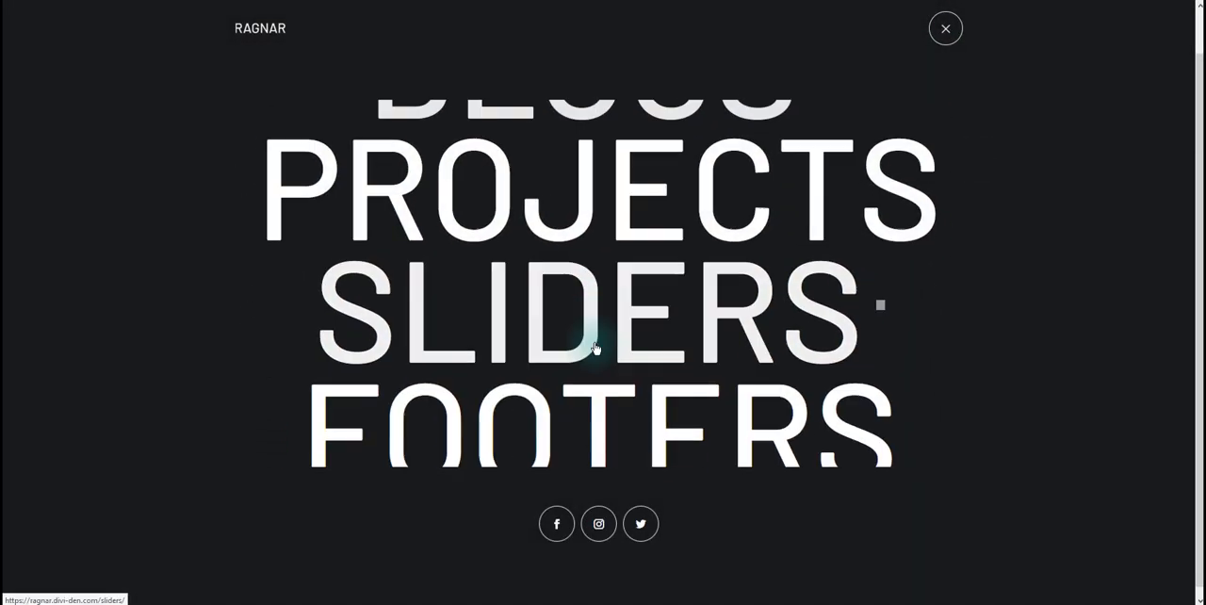
Step: Open and close the Ragnar full-screen hamburger menu over the live homepage
{"action": "left_click", "coordinate": [946, 28]}
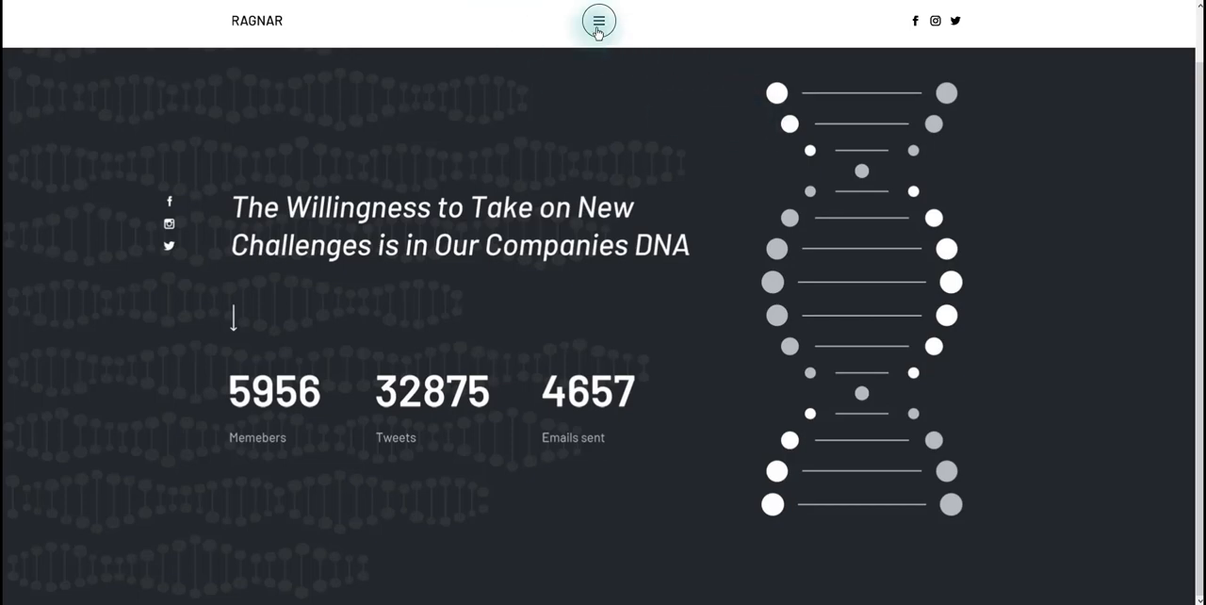
{"action": "left_click", "coordinate": [597, 19]}
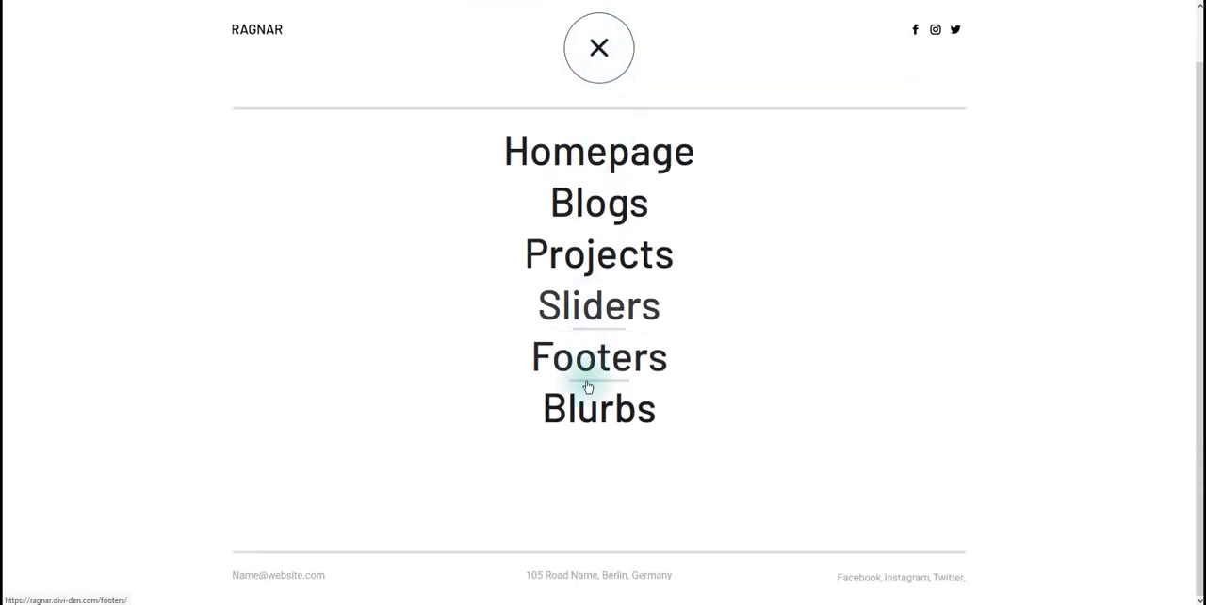
{"action": "left_click", "coordinate": [599, 47]}
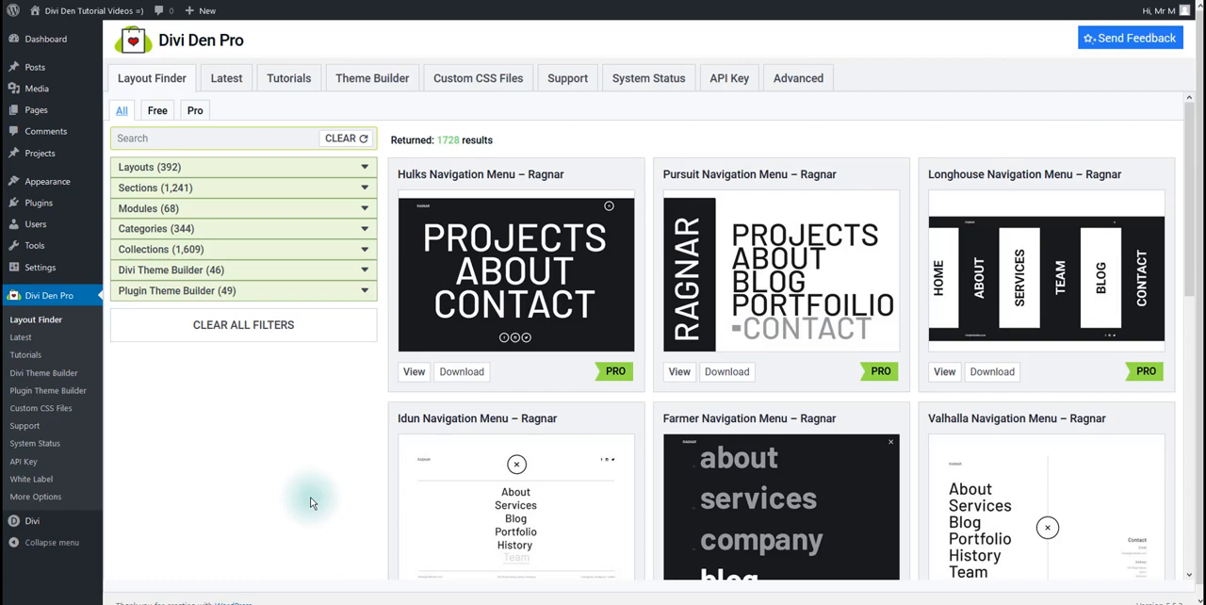
{"action": "mouse_move", "coordinate": [460, 371]}
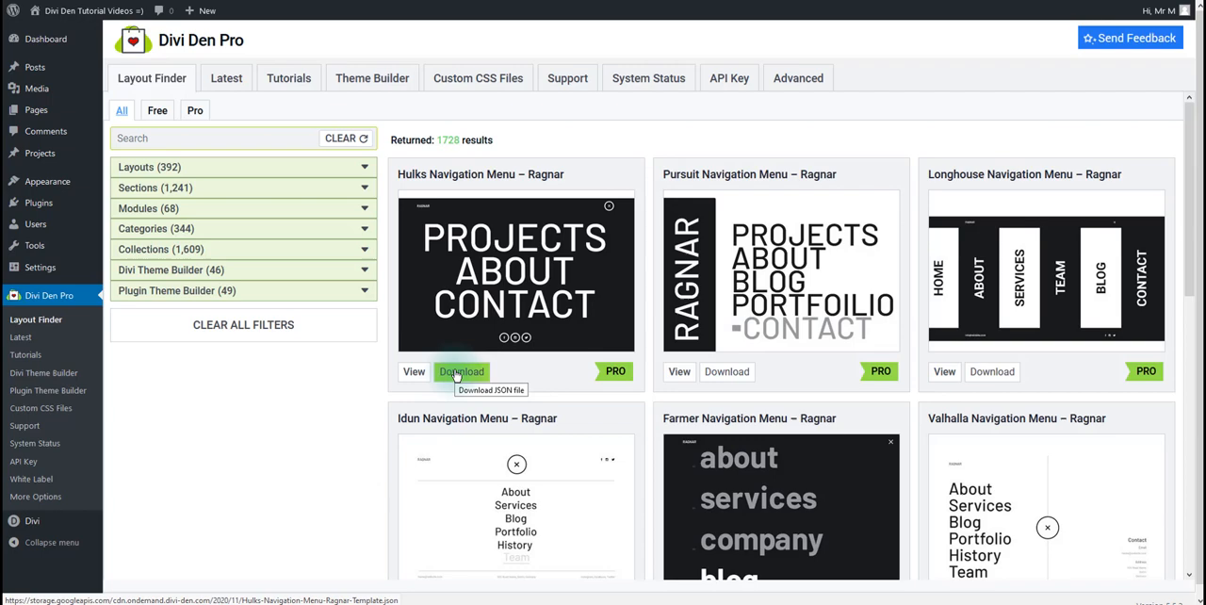
Step: Download and save the Hulks Navigation Menu – Ragnar template JSON from Layout Finder
{"action": "left_click", "coordinate": [460, 371]}
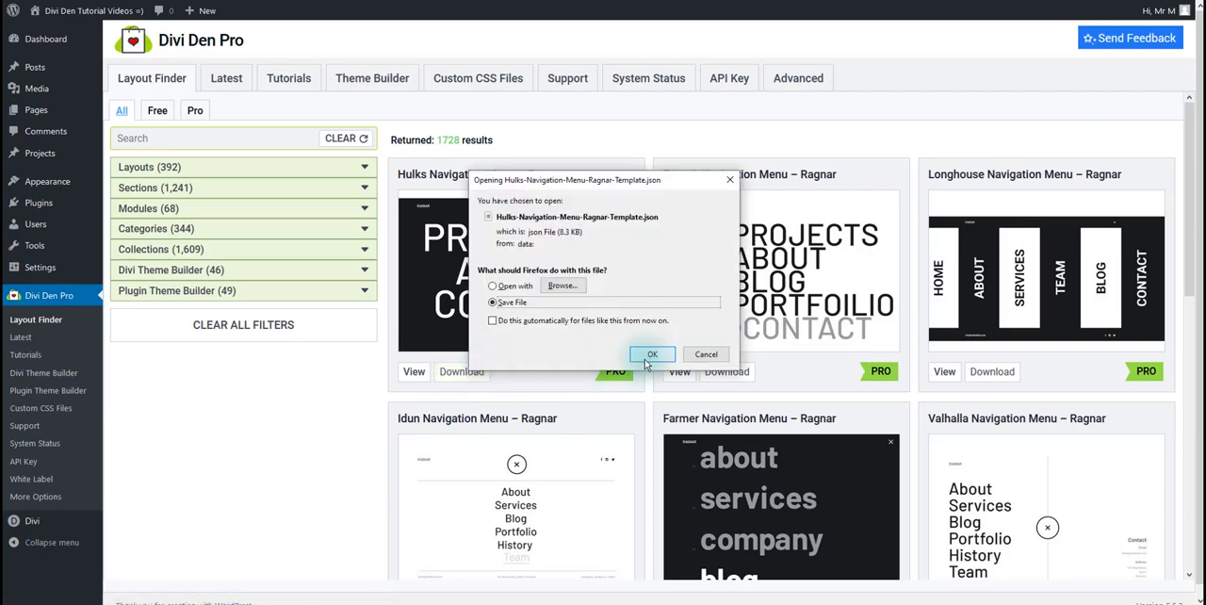
{"action": "left_click", "coordinate": [651, 354]}
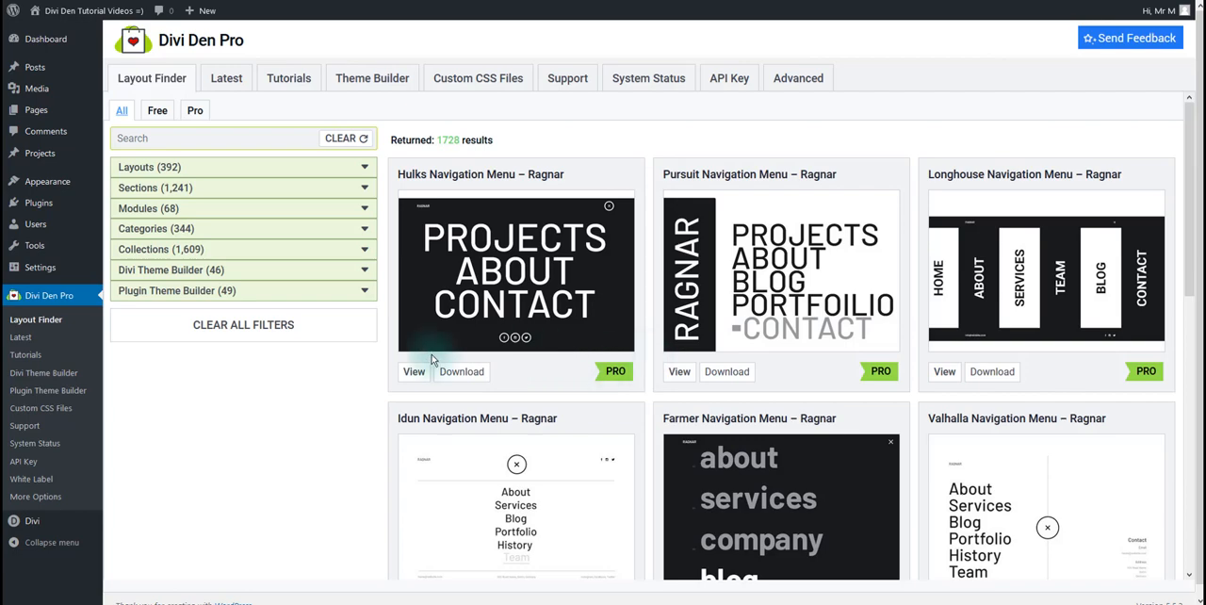
Step: Go to Divi > Theme Builder, which lists the Divi Den Pro Ragnar templates
{"action": "left_click", "coordinate": [33, 520]}
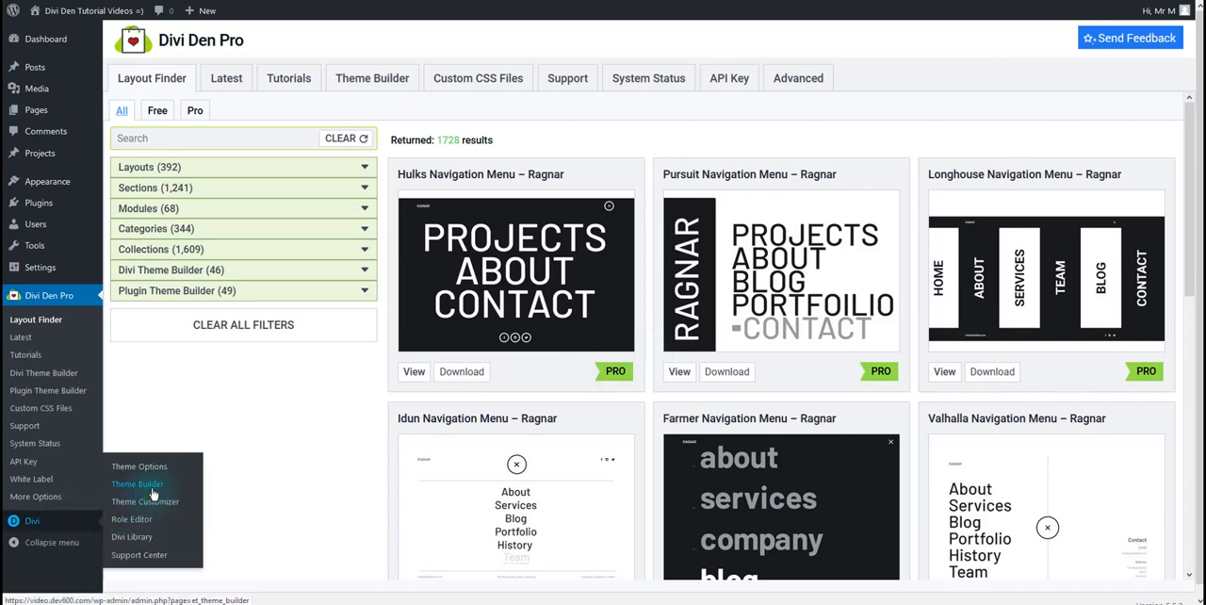
{"action": "left_click", "coordinate": [137, 483]}
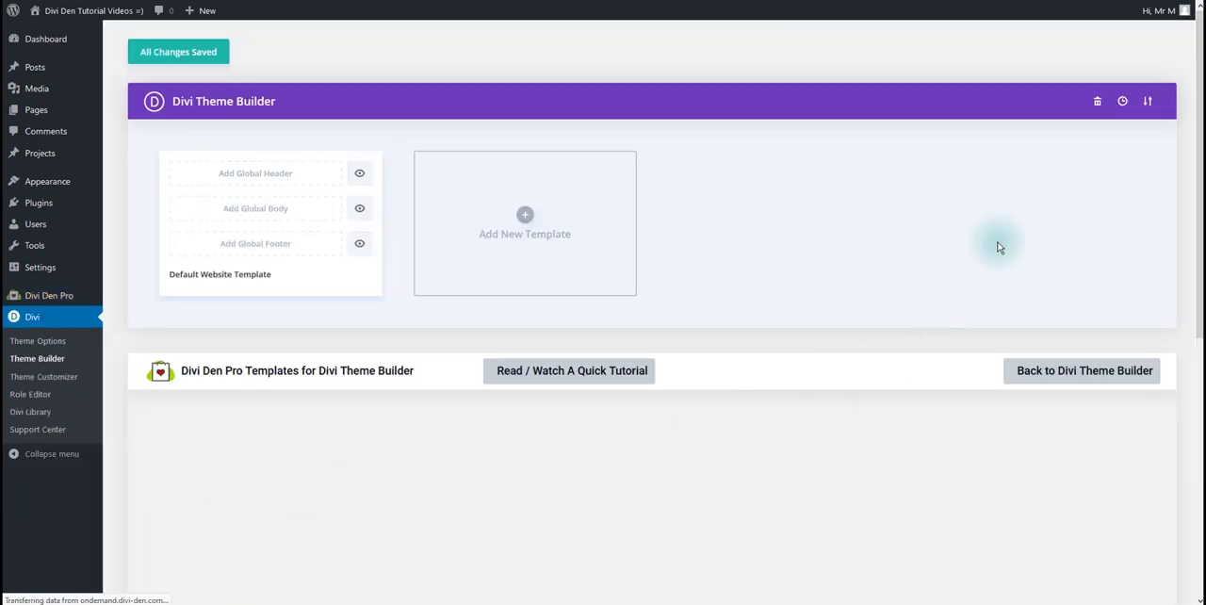
{"action": "left_click", "coordinate": [1149, 101]}
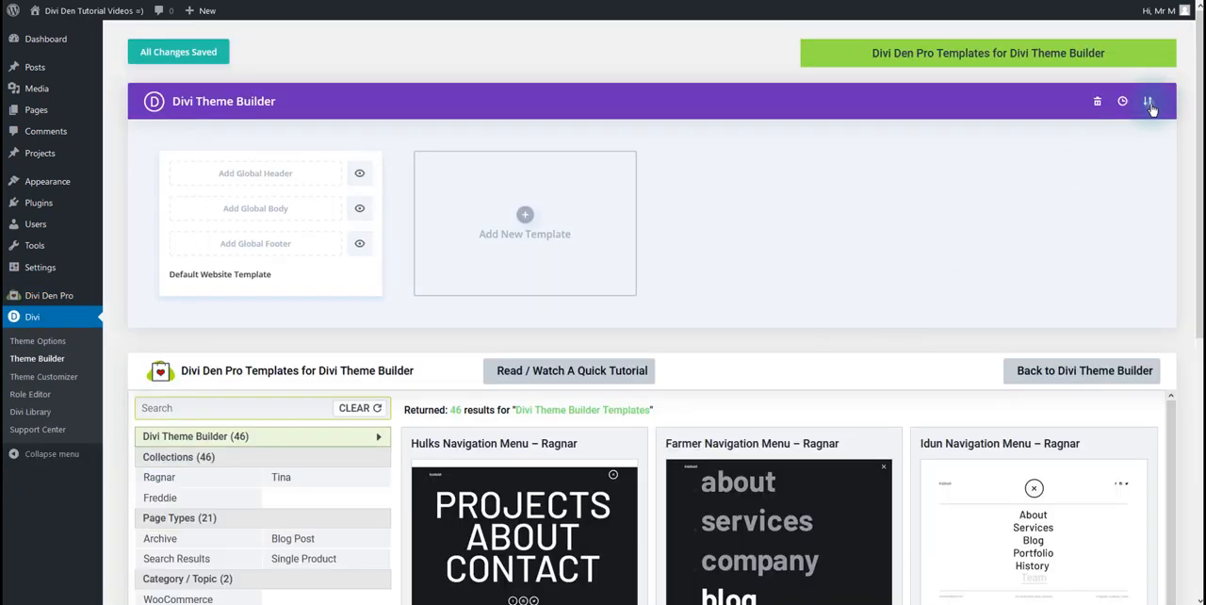
Step: Bring up the Theme Builder Portability panel on its Import tab
{"action": "left_click", "coordinate": [1149, 102]}
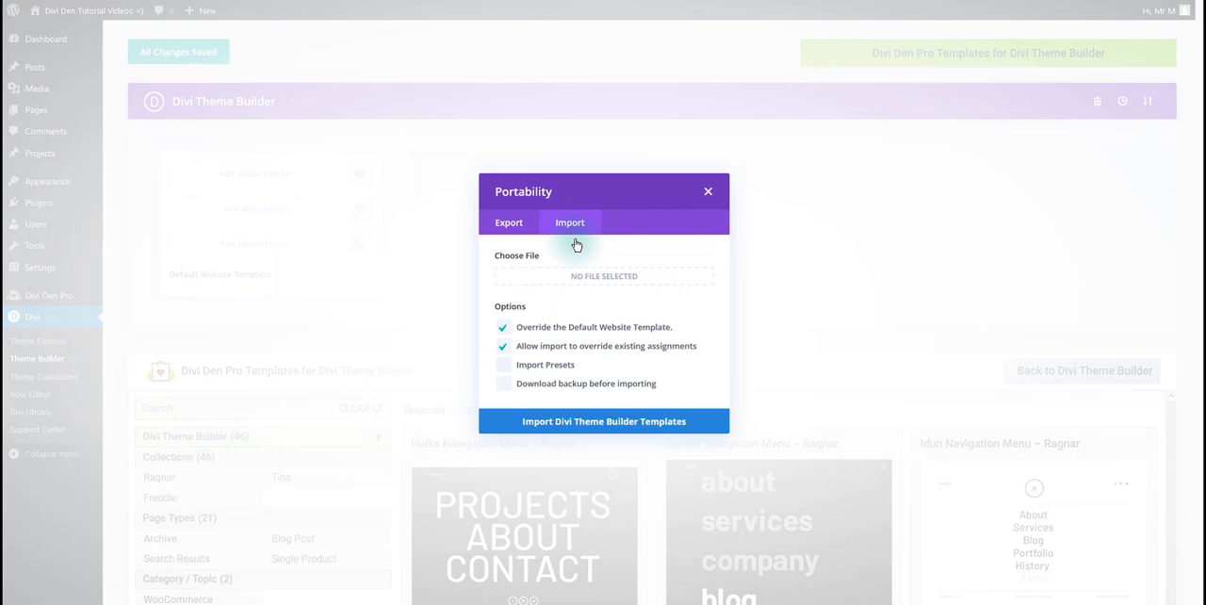
{"action": "mouse_move", "coordinate": [599, 311]}
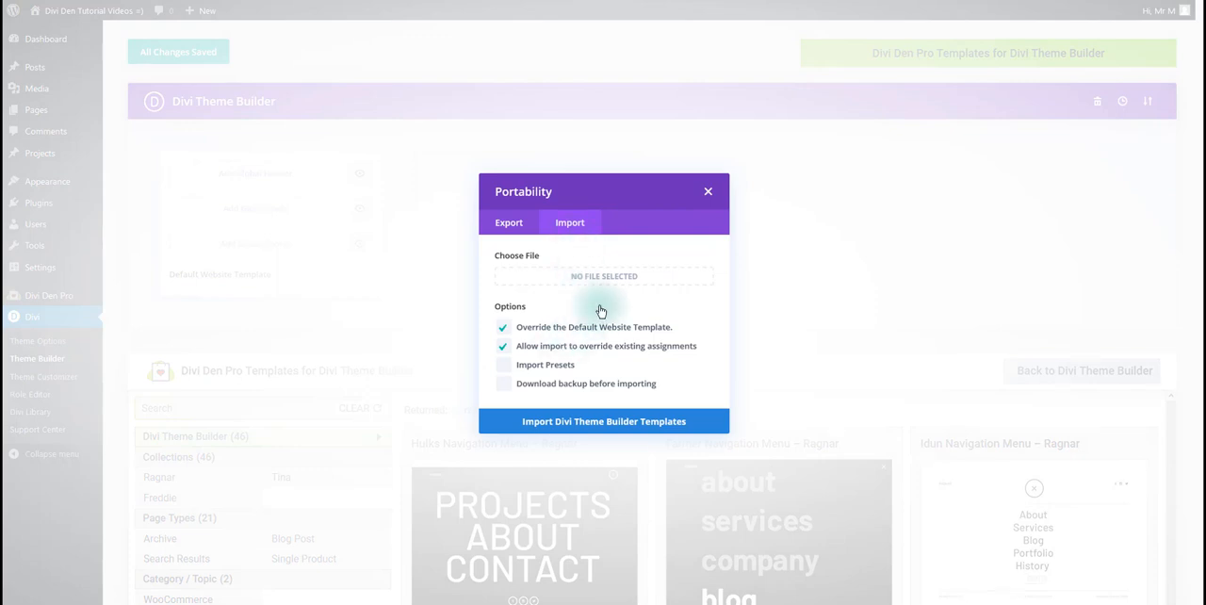
{"action": "mouse_move", "coordinate": [603, 361]}
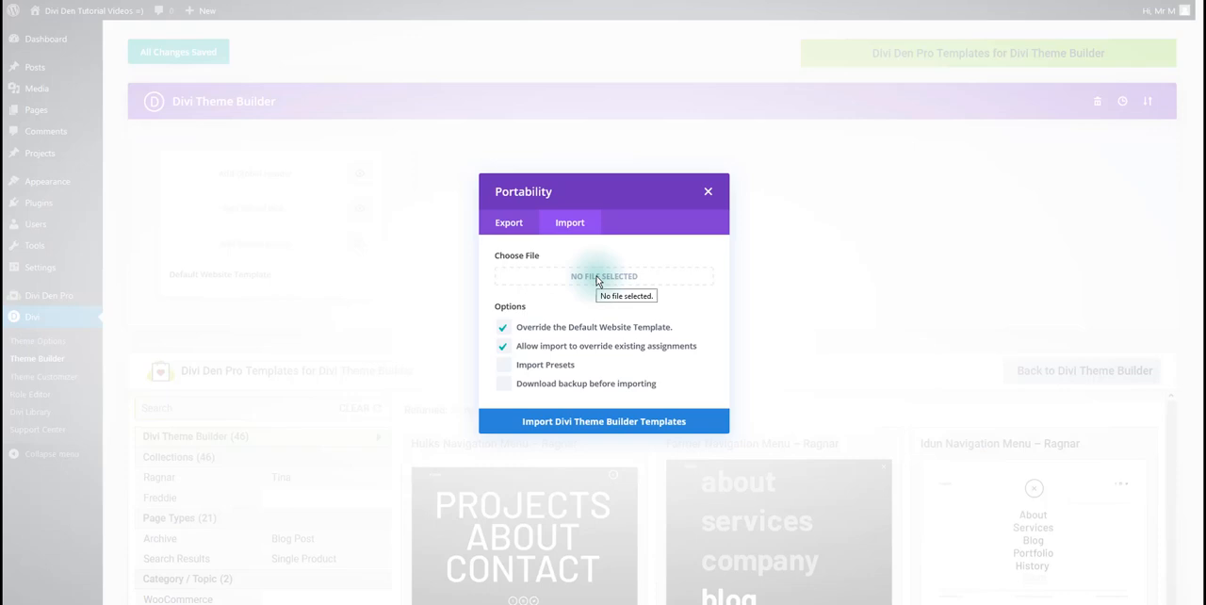
Step: Import Hulks-Navigation-Menu-Ragnar-Template, adding an unassigned Custom Header template
{"action": "left_click", "coordinate": [603, 275]}
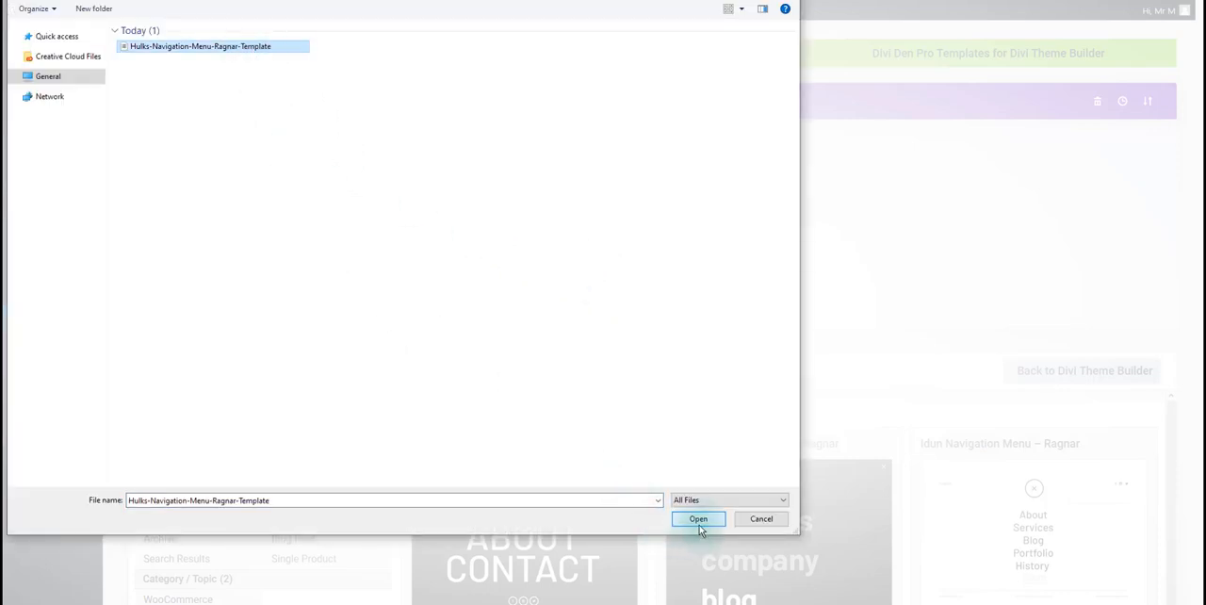
{"action": "left_click", "coordinate": [700, 519]}
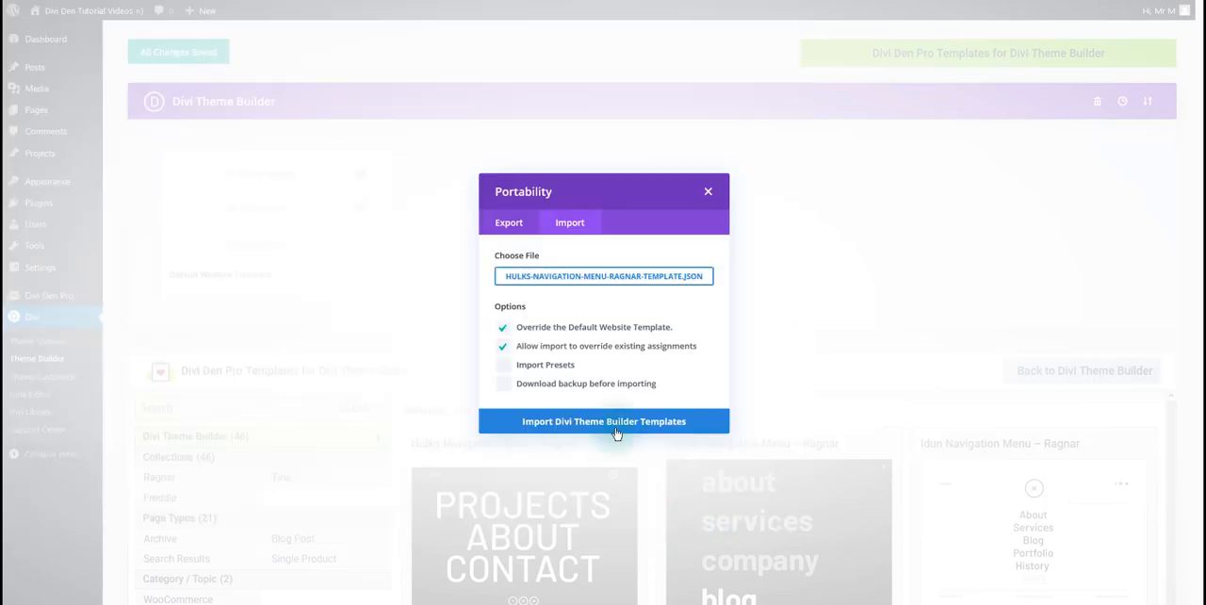
{"action": "left_click", "coordinate": [603, 421]}
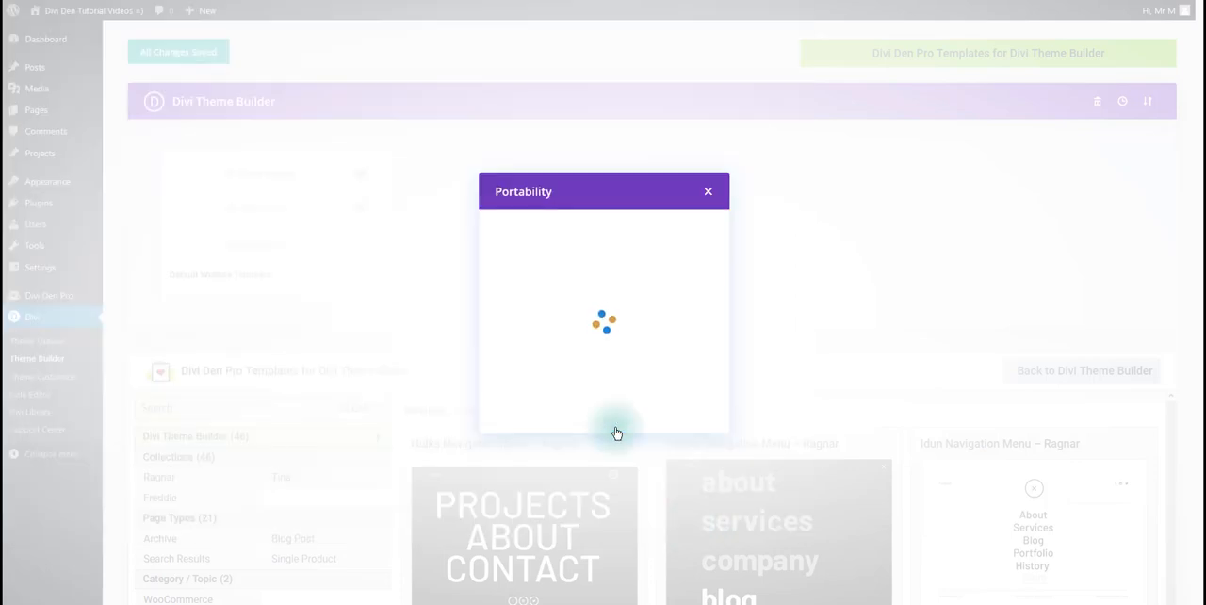
{"action": "left_click", "coordinate": [709, 192]}
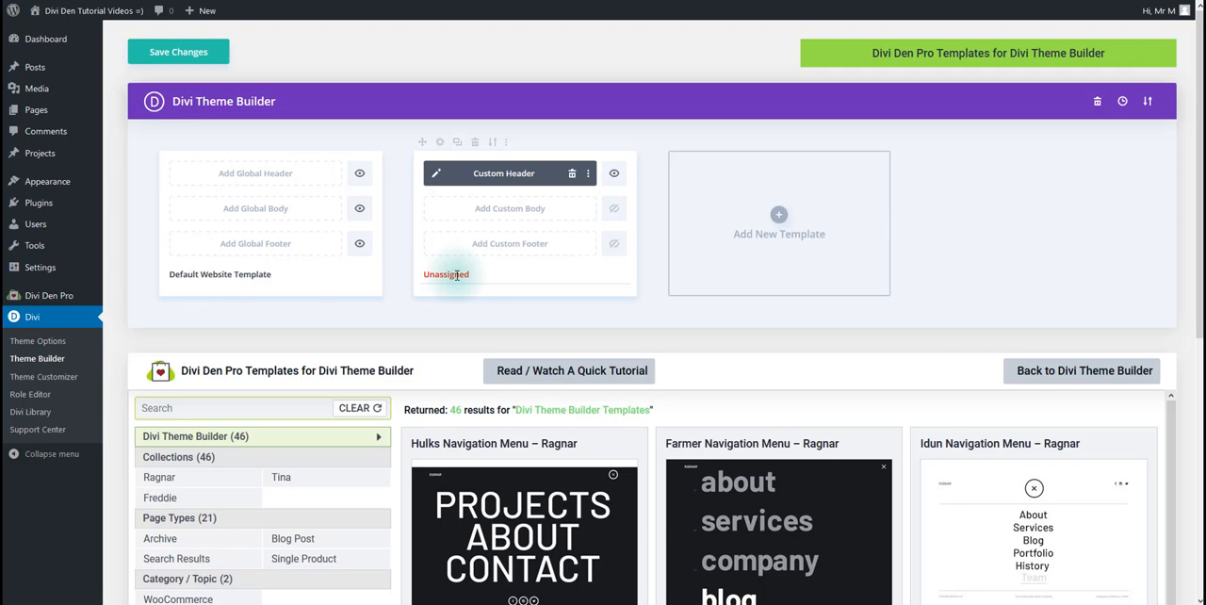
{"action": "mouse_move", "coordinate": [546, 196]}
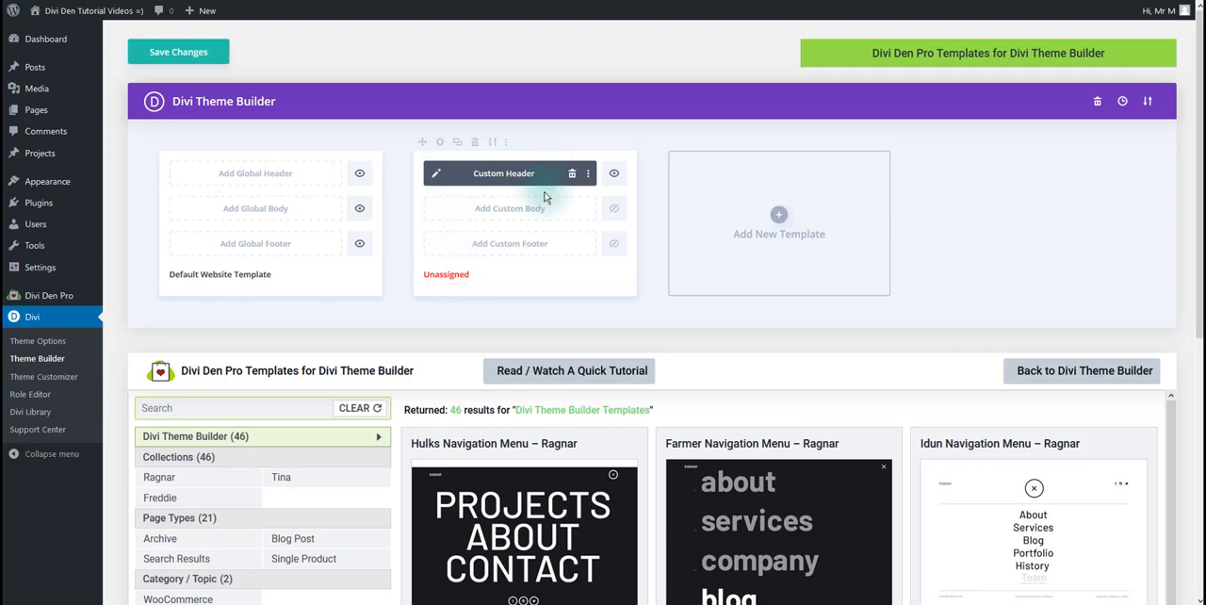
{"action": "mouse_move", "coordinate": [422, 199]}
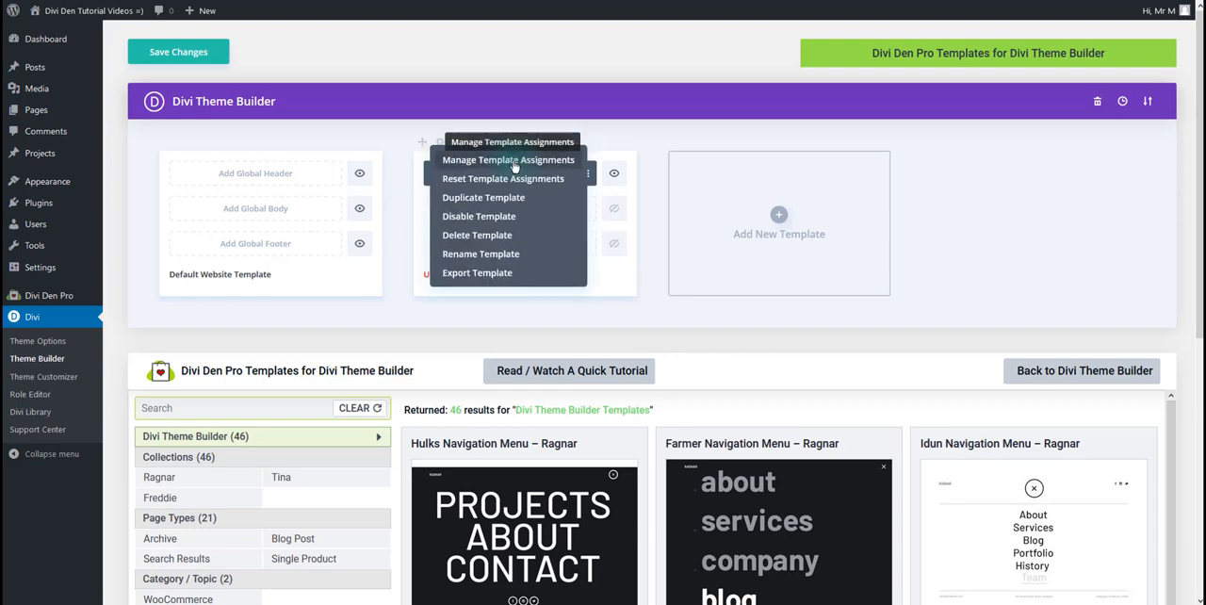
Step: In Manage Template Assignments, tick All Pages so the header becomes the Global Header
{"action": "left_click", "coordinate": [507, 158]}
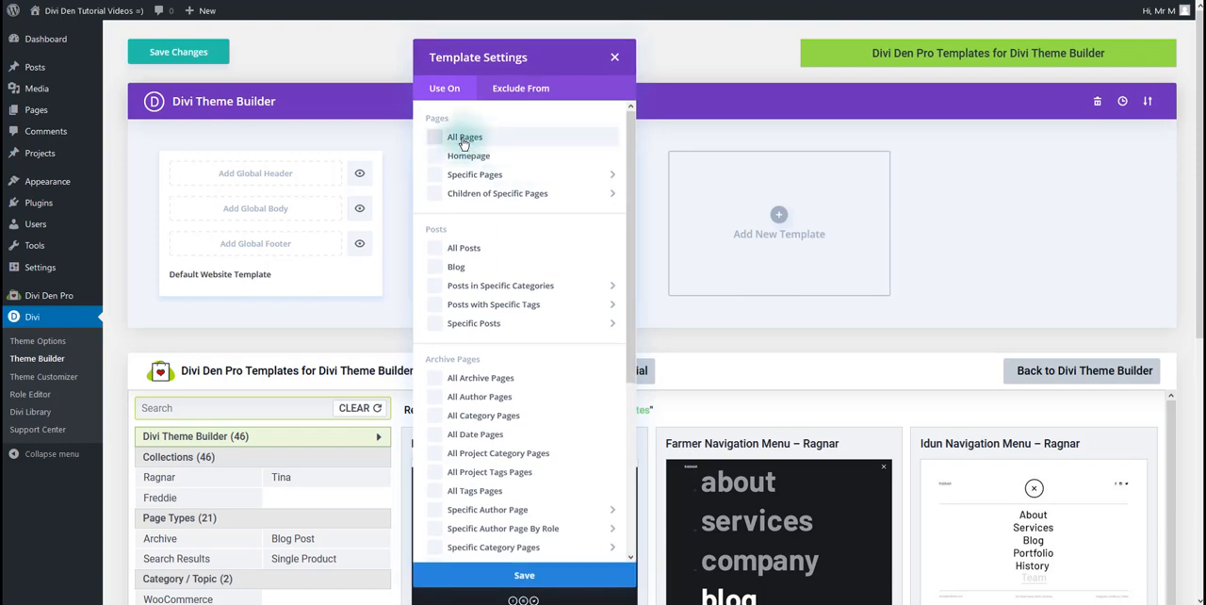
{"action": "left_click", "coordinate": [433, 136]}
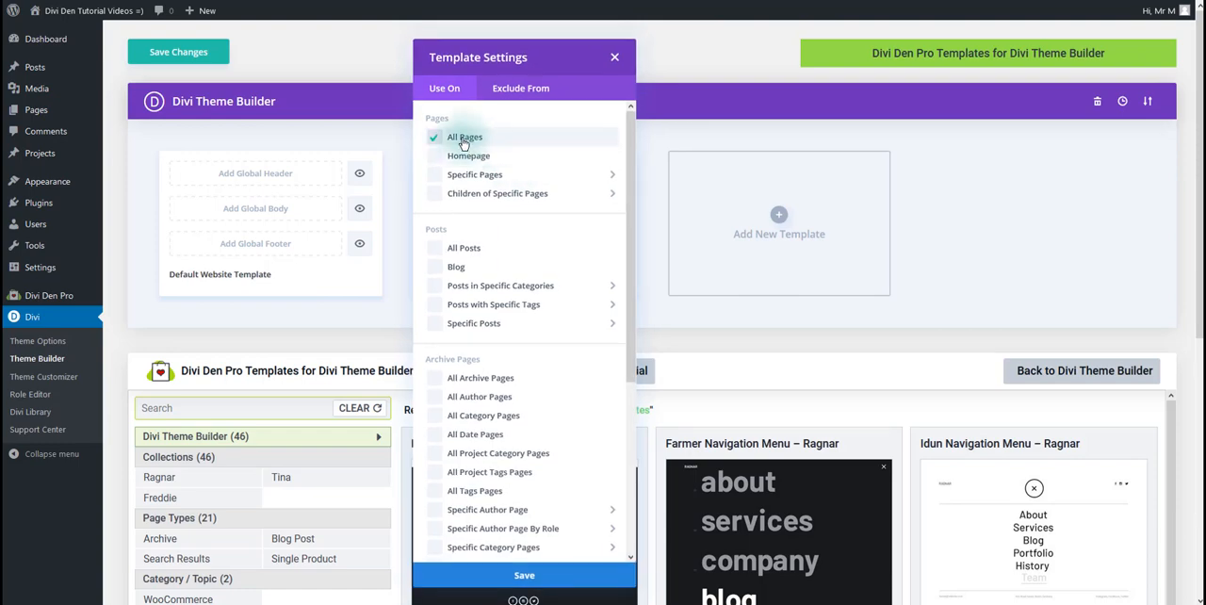
{"action": "mouse_move", "coordinate": [456, 247]}
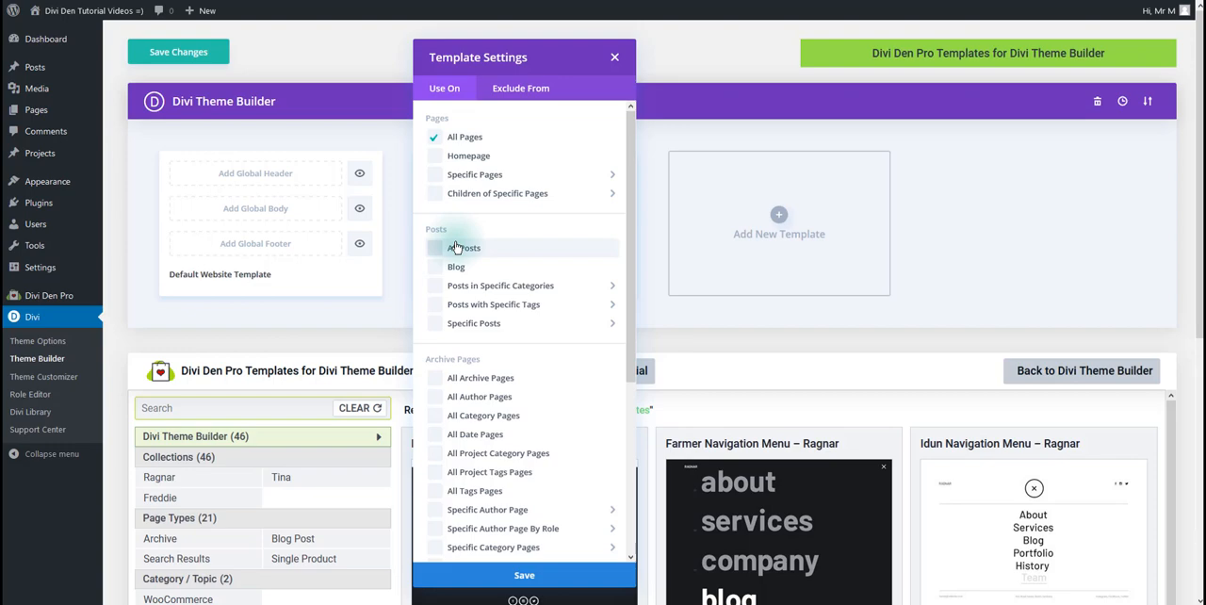
{"action": "scroll", "scroll_direction": "down", "scroll_amount": 3}
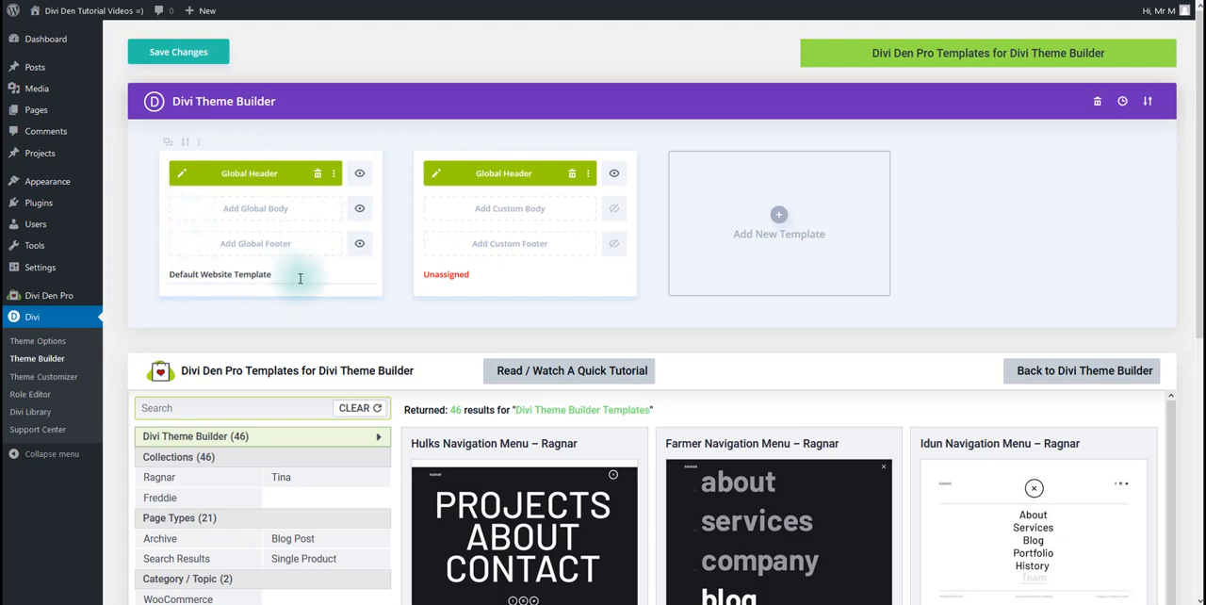
{"action": "mouse_move", "coordinate": [528, 213]}
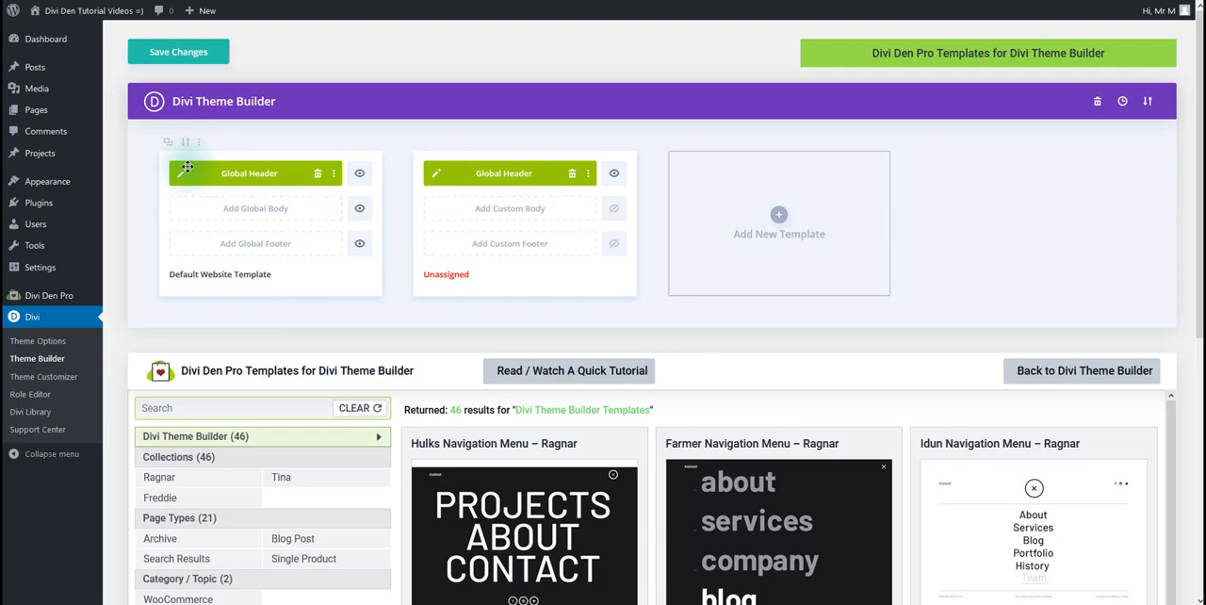
{"action": "mouse_move", "coordinate": [189, 178]}
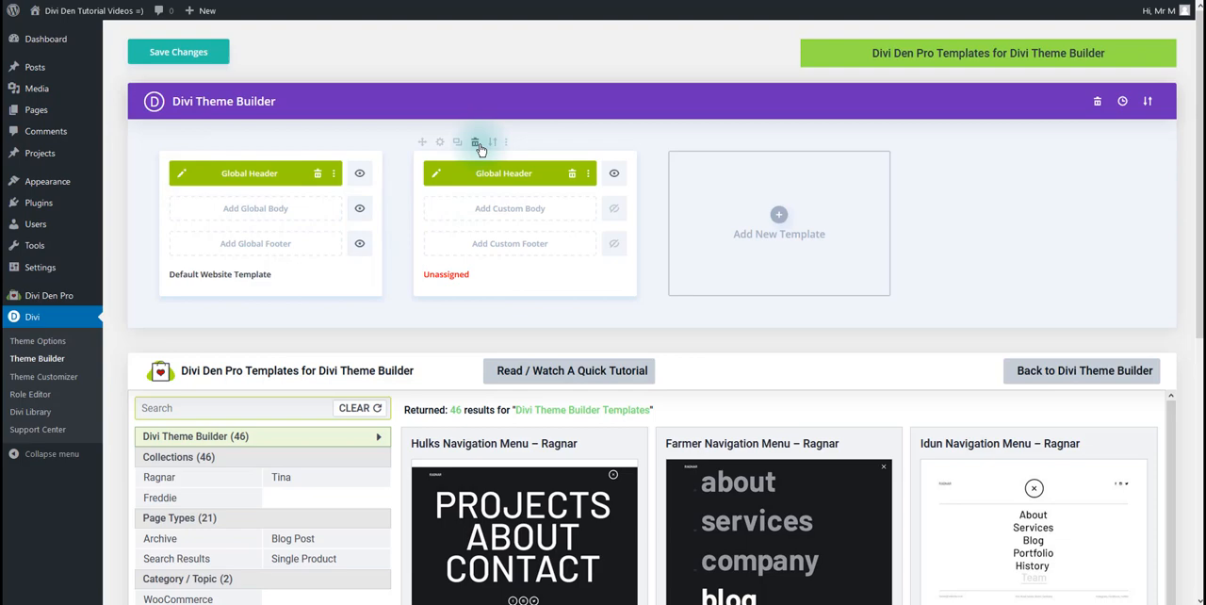
Step: Delete the leftover Unassigned template and save the Theme Builder changes
{"action": "left_click", "coordinate": [474, 143]}
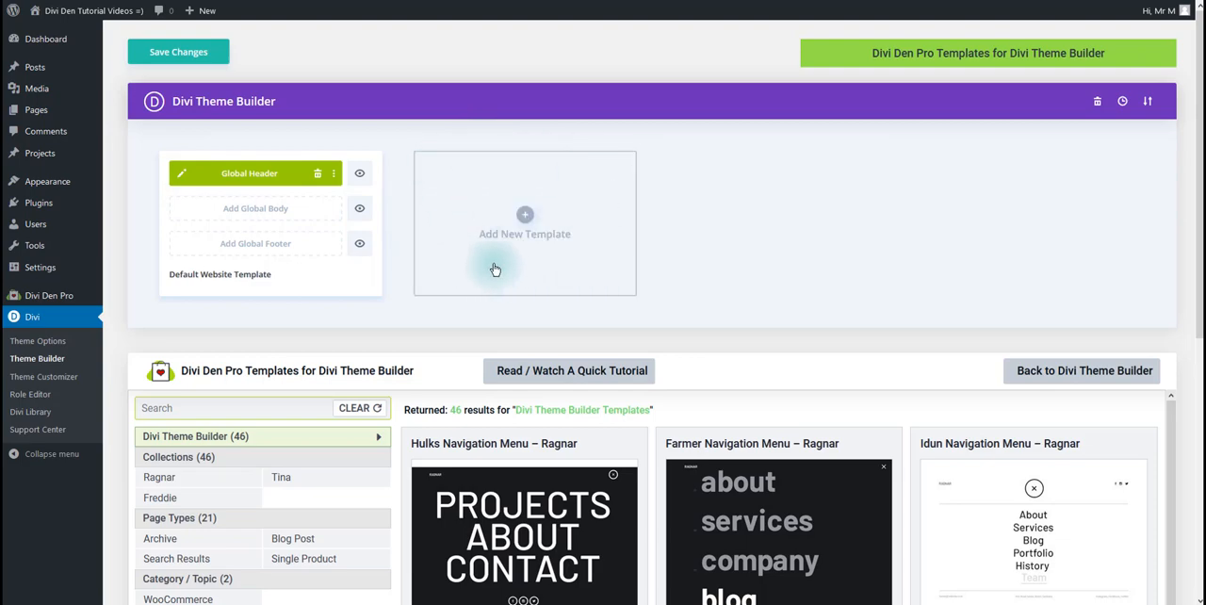
{"action": "mouse_move", "coordinate": [188, 77]}
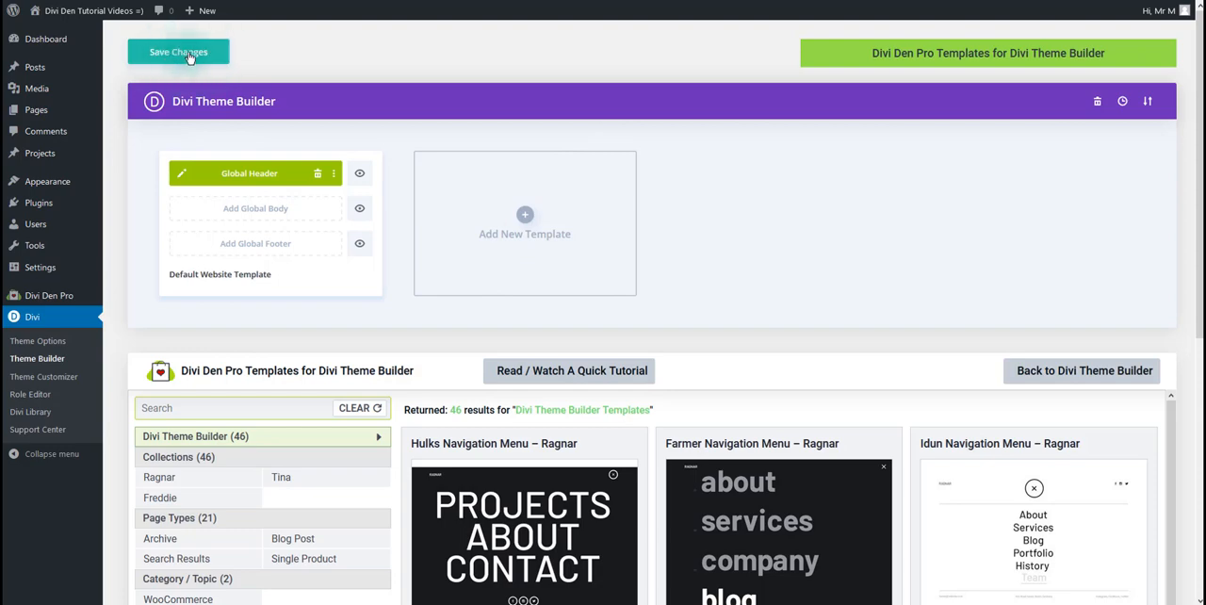
{"action": "left_click", "coordinate": [177, 51]}
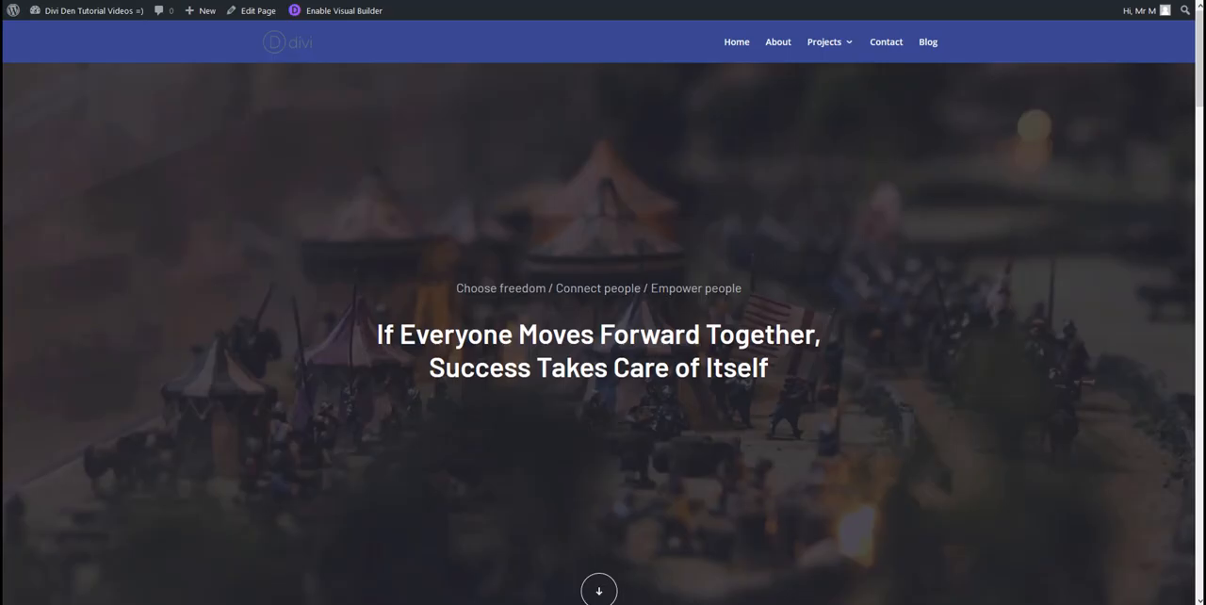
{"action": "mouse_move", "coordinate": [603, 271]}
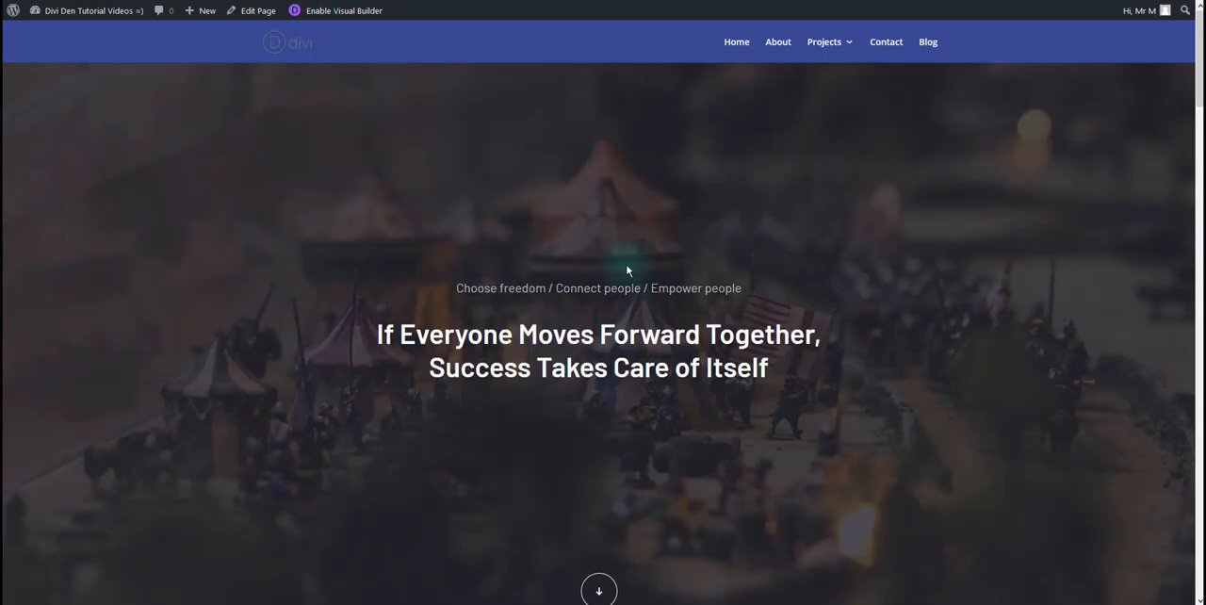
Step: Reload the homepage and open then close the new Ragnar header's full-screen menu
{"action": "right_click", "coordinate": [626, 271]}
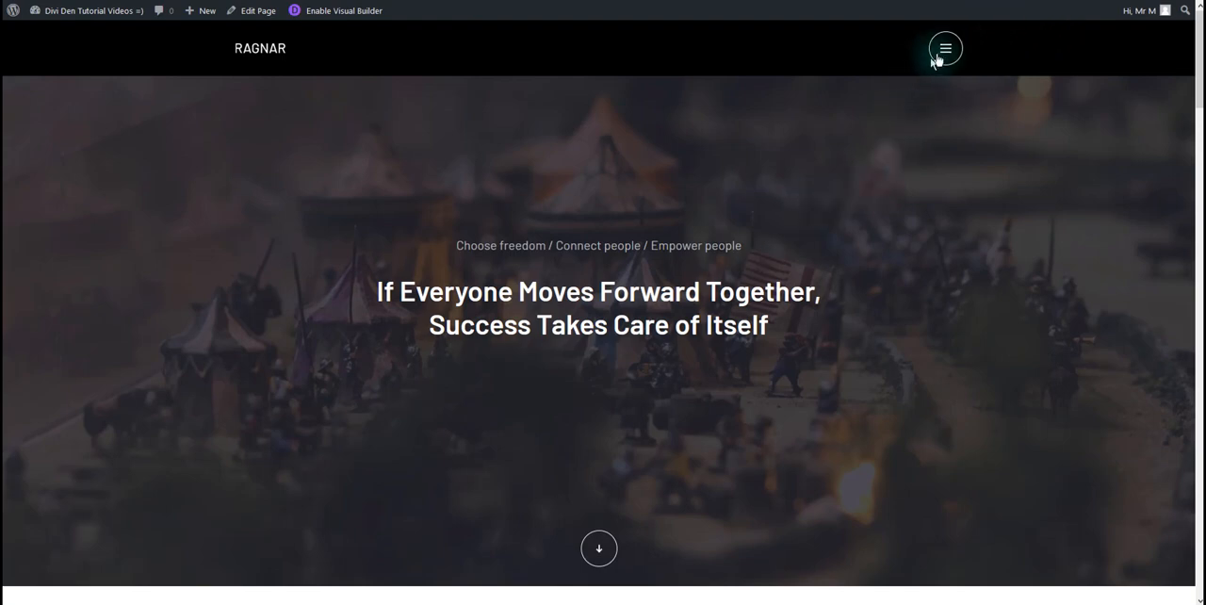
{"action": "left_click", "coordinate": [945, 49]}
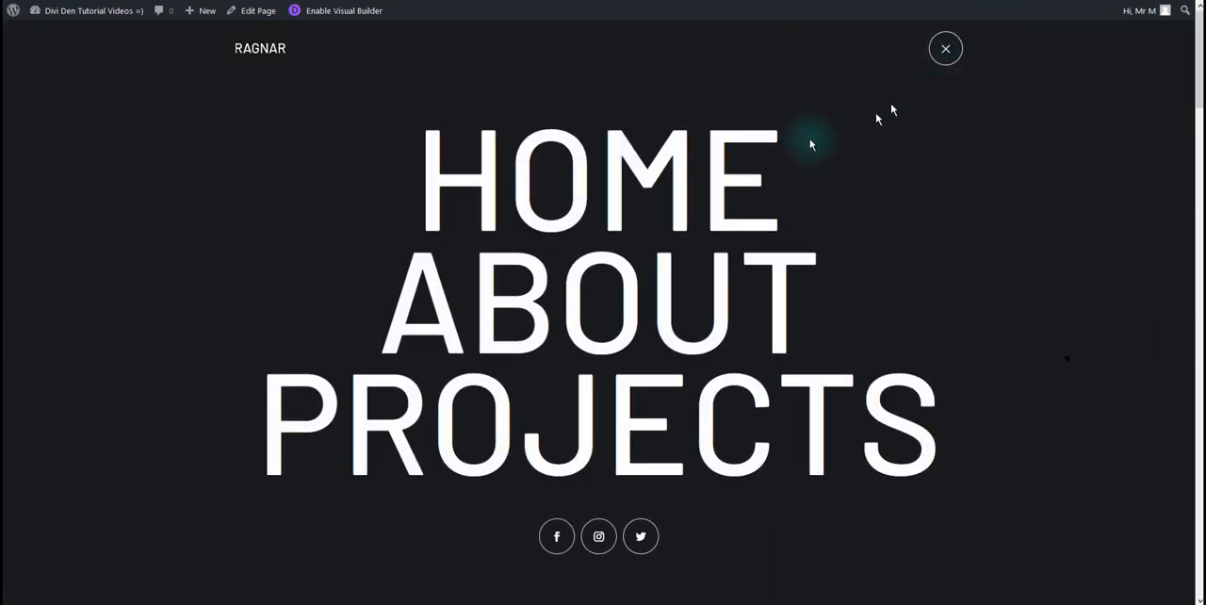
{"action": "mouse_move", "coordinate": [945, 55]}
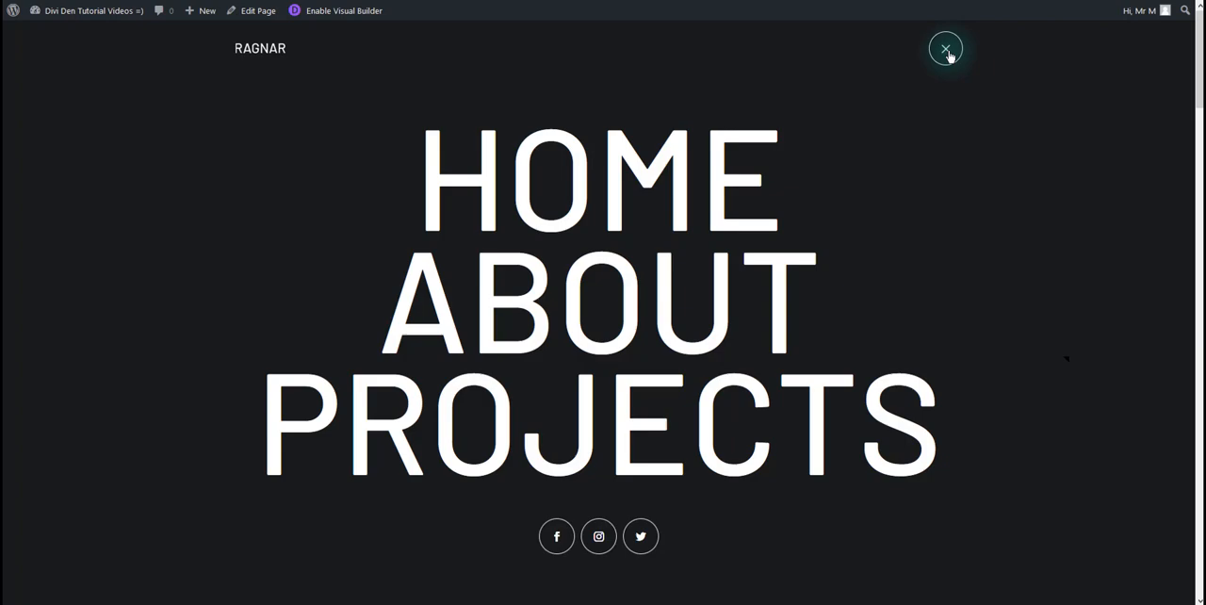
{"action": "left_click", "coordinate": [942, 47]}
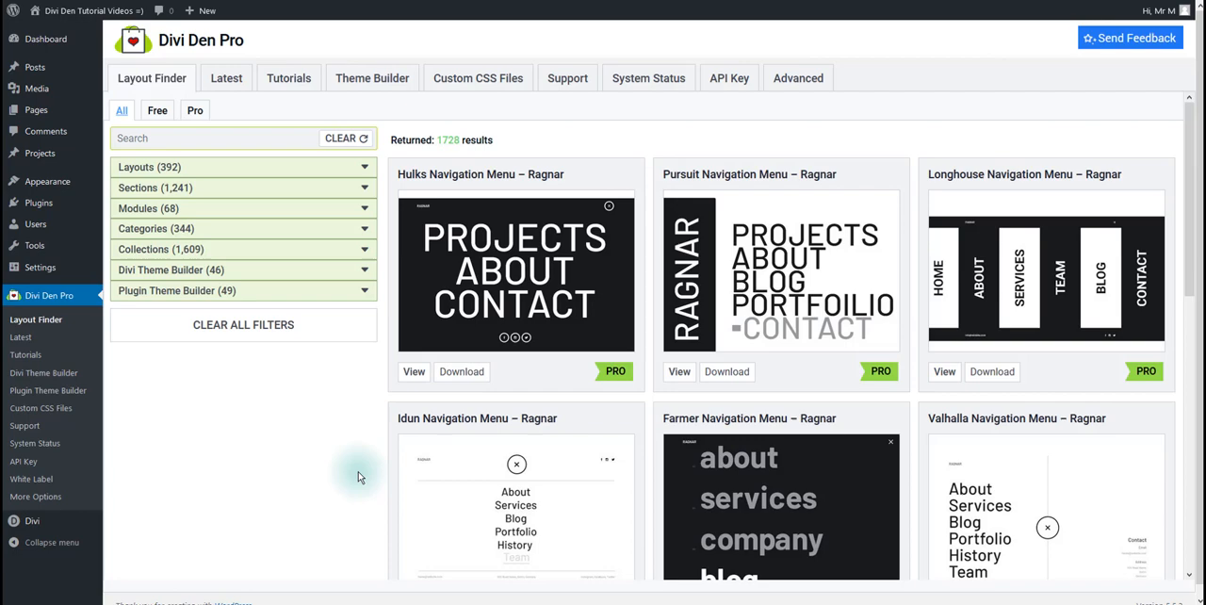
{"action": "mouse_move", "coordinate": [267, 367]}
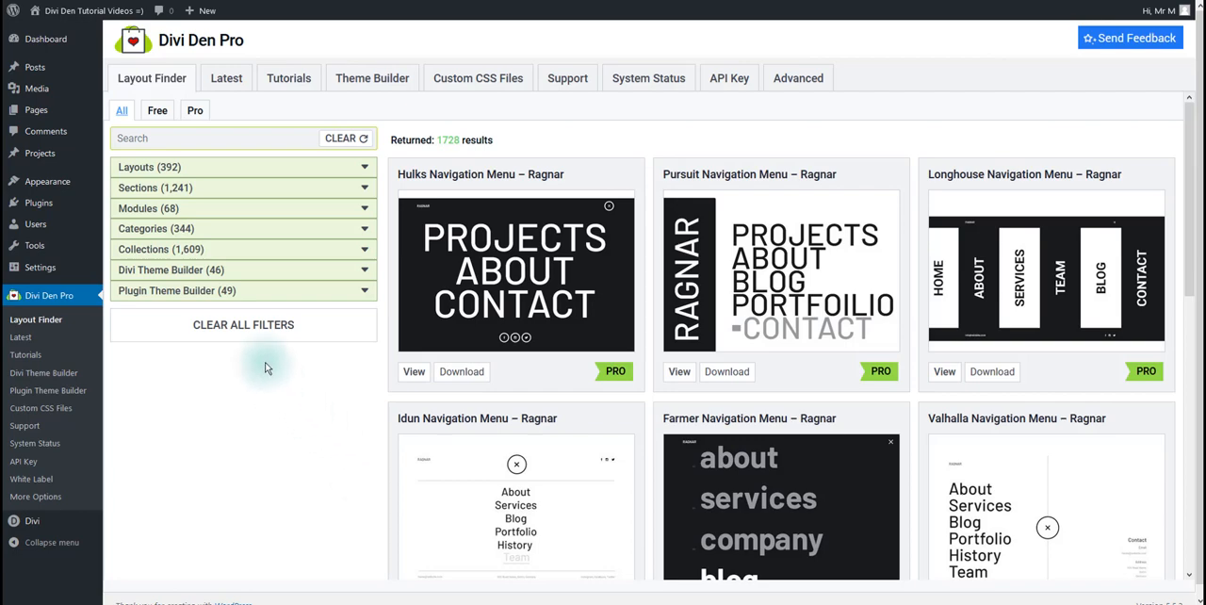
{"action": "mouse_move", "coordinate": [271, 293]}
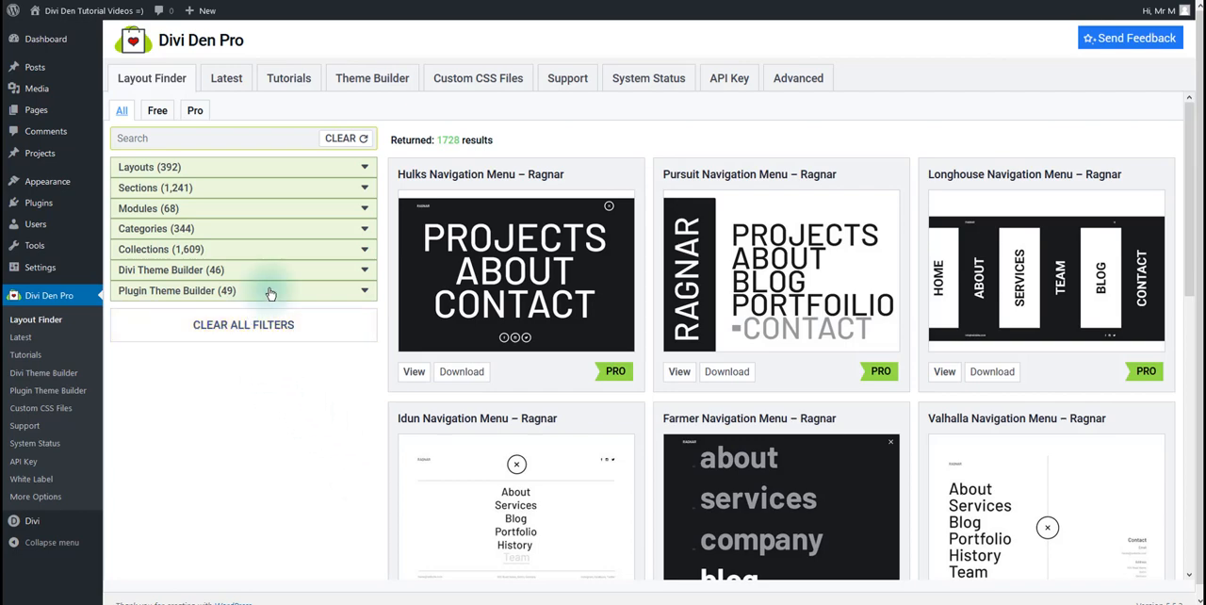
{"action": "mouse_move", "coordinate": [283, 394]}
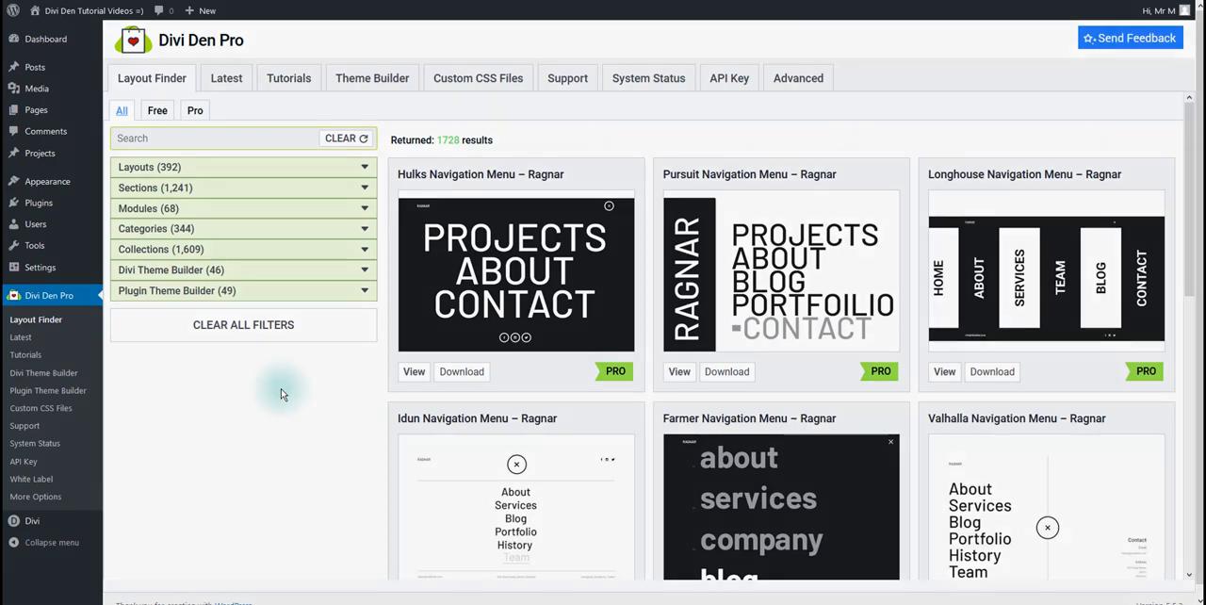